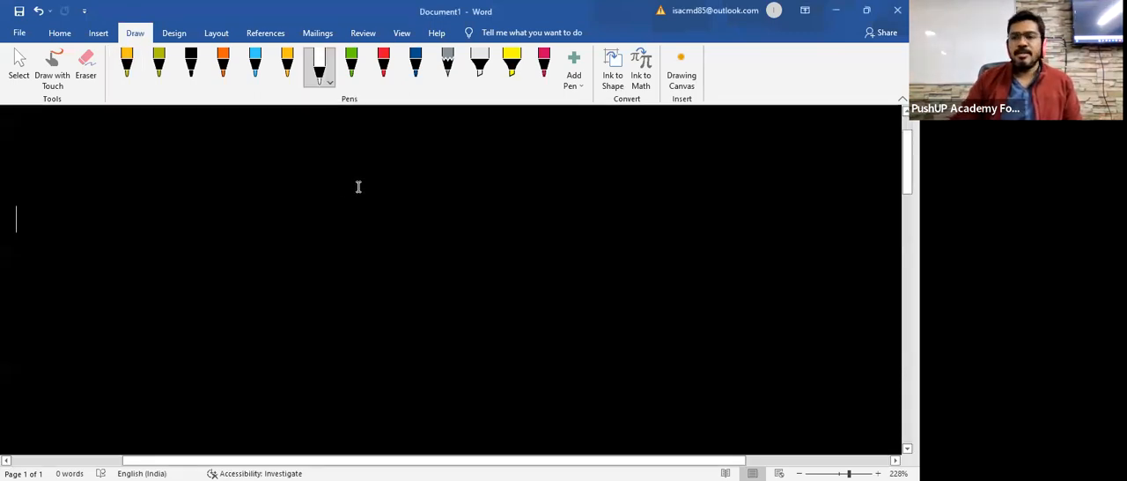
Handwrite 'Significant figure' in orange ink across the top left of the page
click(287, 63)
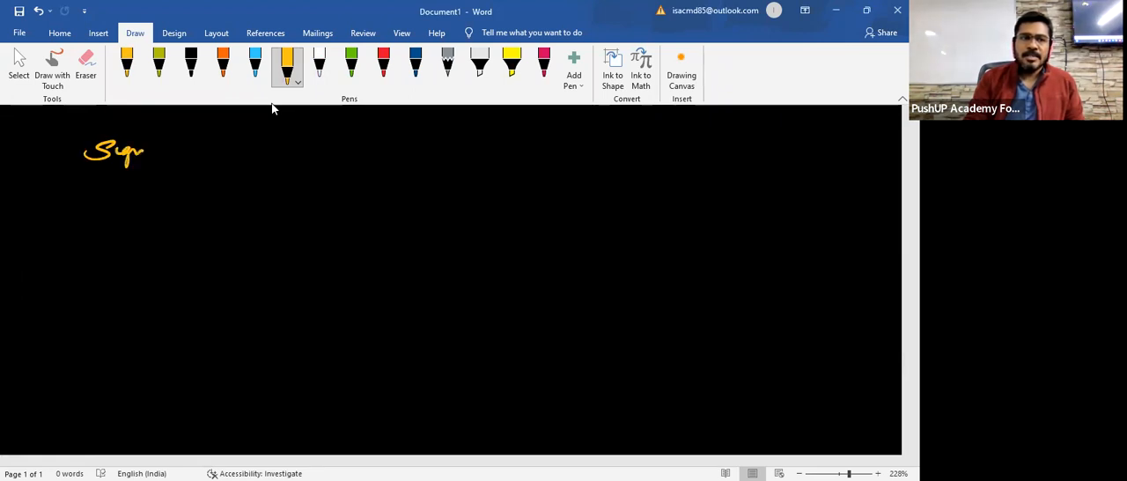
drag(140, 154, 190, 155)
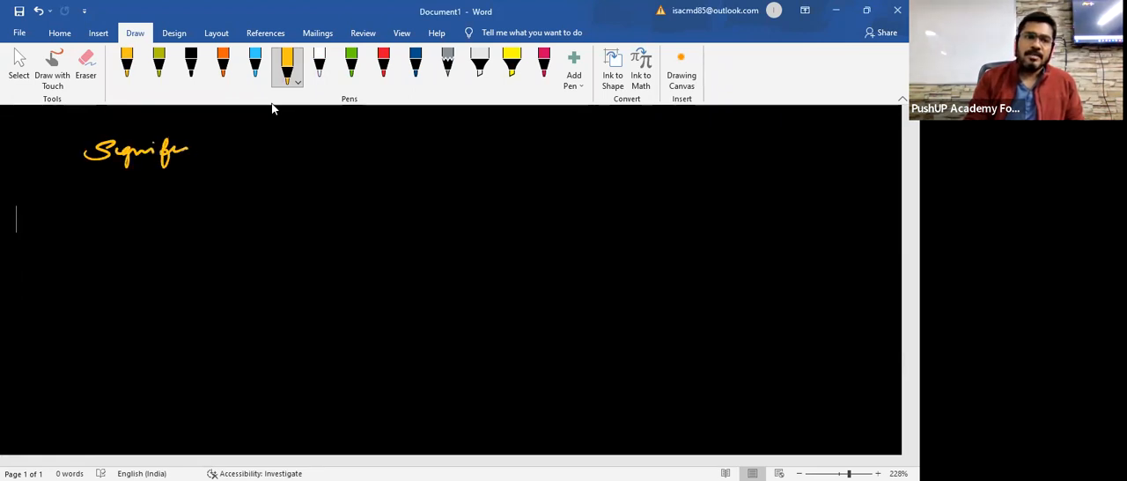
drag(185, 150, 299, 145)
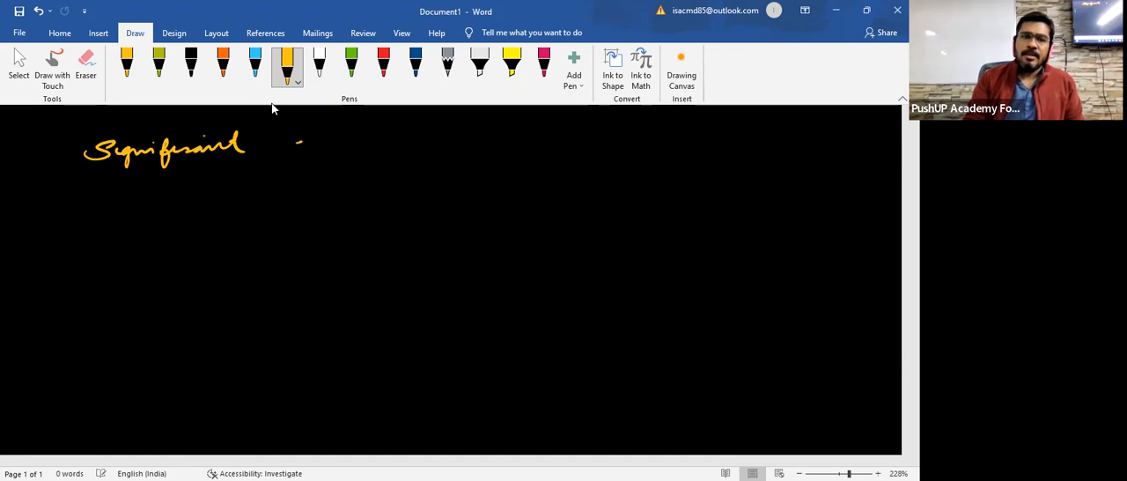
drag(299, 150, 361, 150)
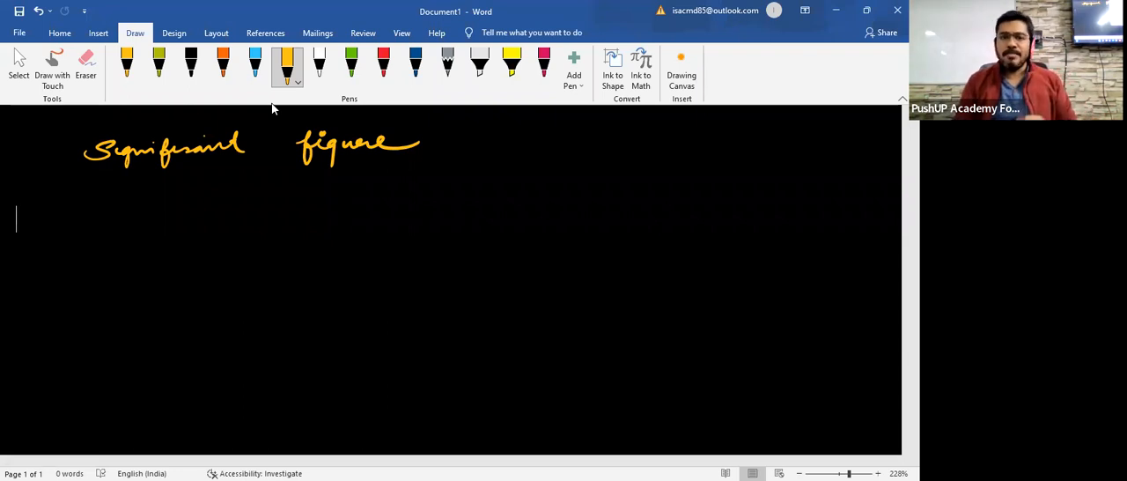
mouse_move(576, 136)
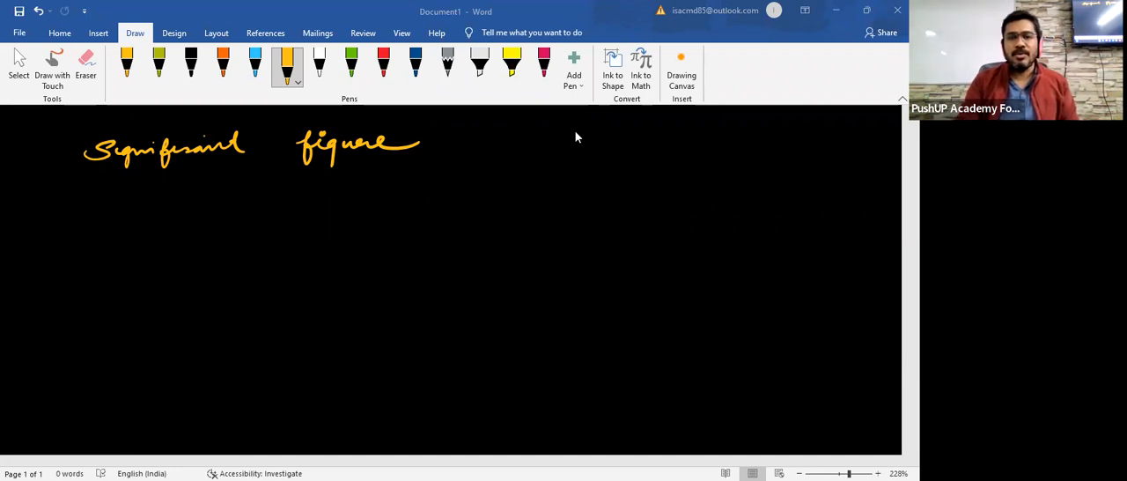
Draw '(3)' after the heading and switch to the white pen for the example
drag(463, 145, 542, 150)
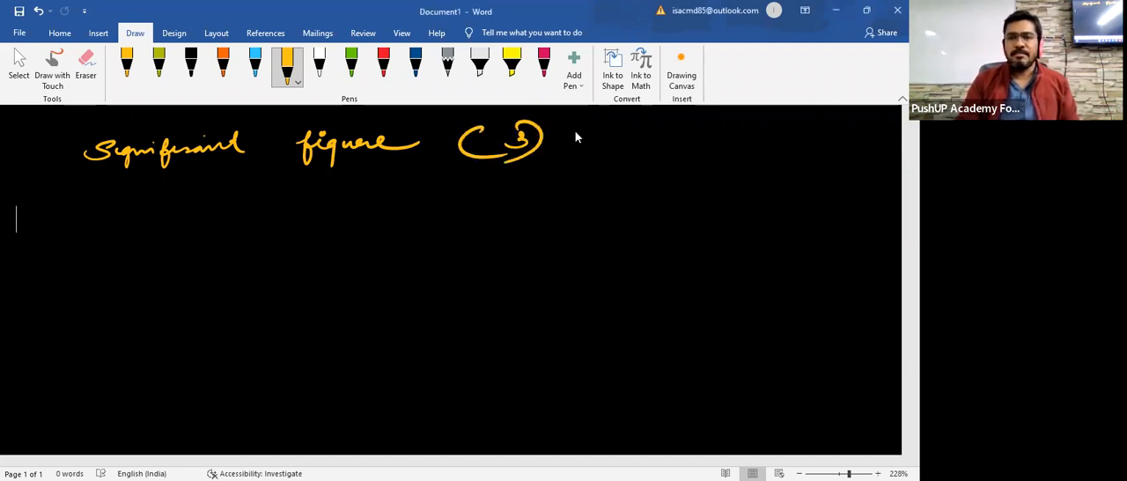
click(320, 63)
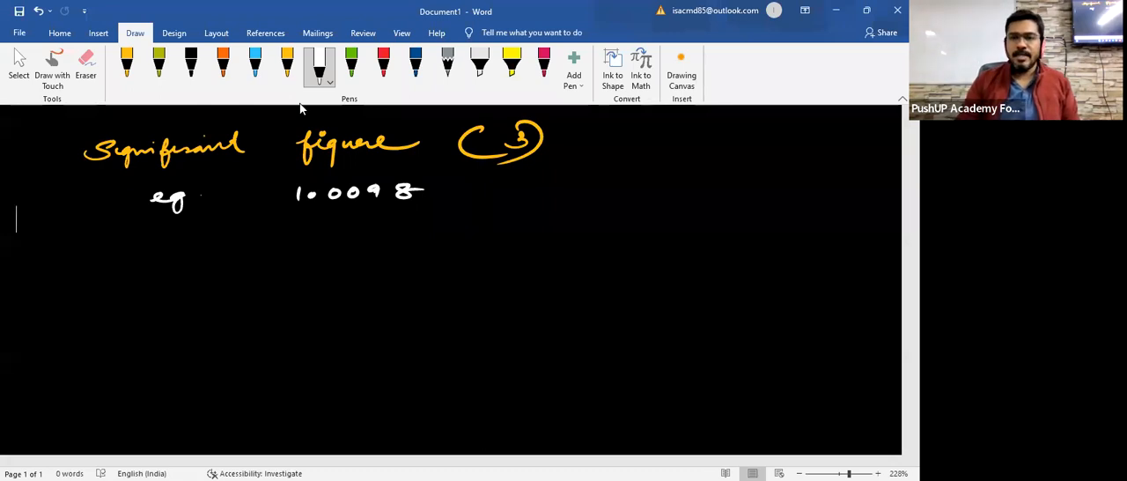
mouse_move(422, 109)
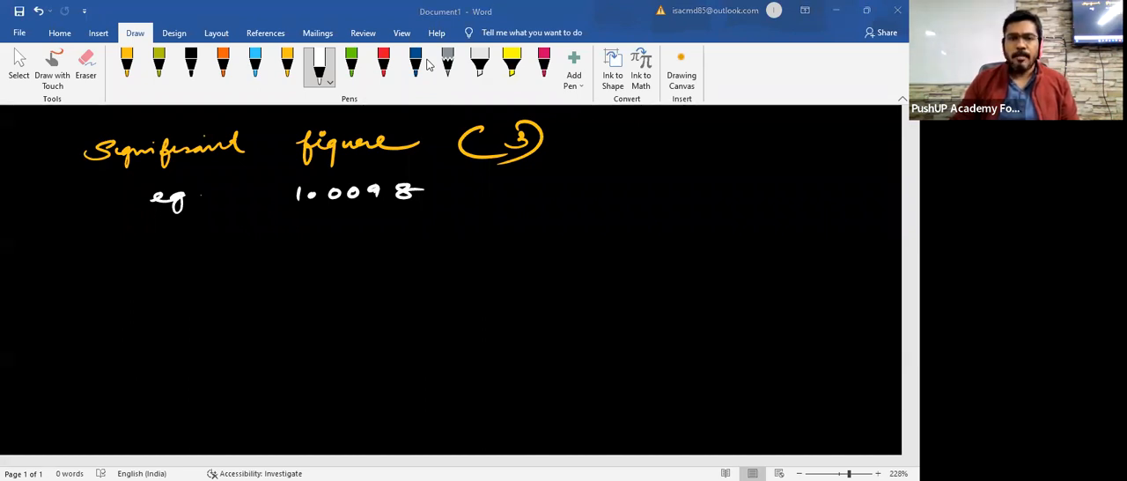
mouse_move(575, 220)
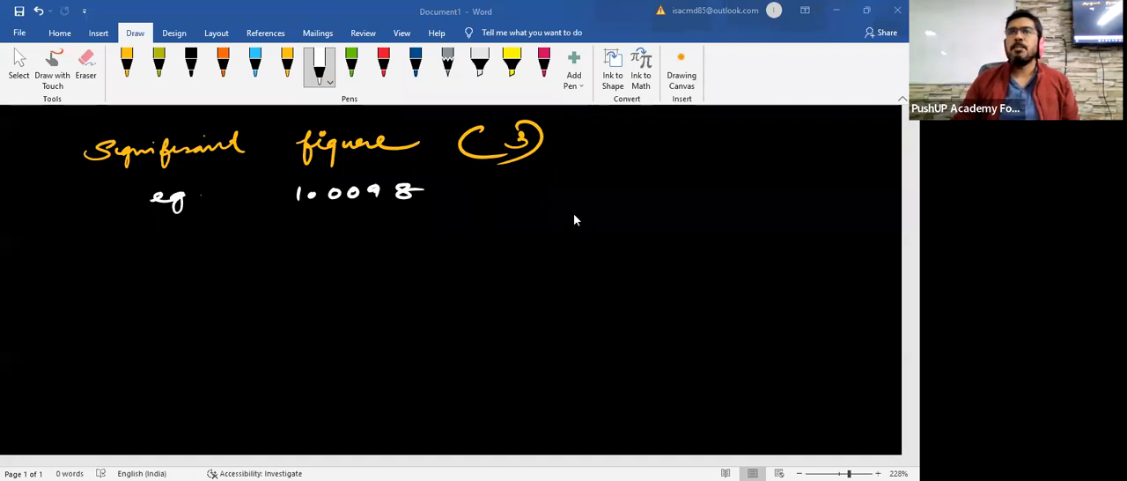
mouse_move(301, 77)
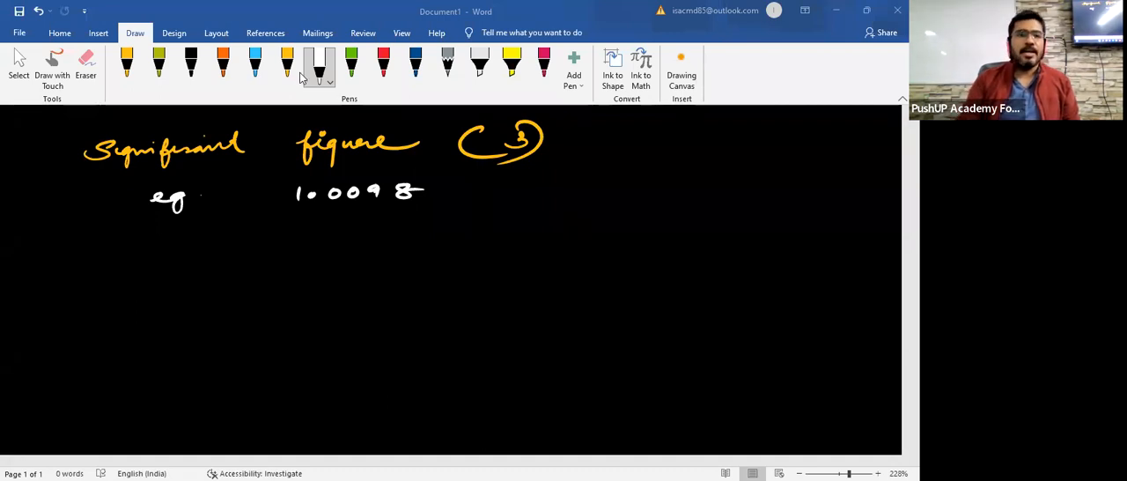
Annotate 1.0098 in orange: tick leading digits, circle the 9, rule and underline 1.01
click(287, 64)
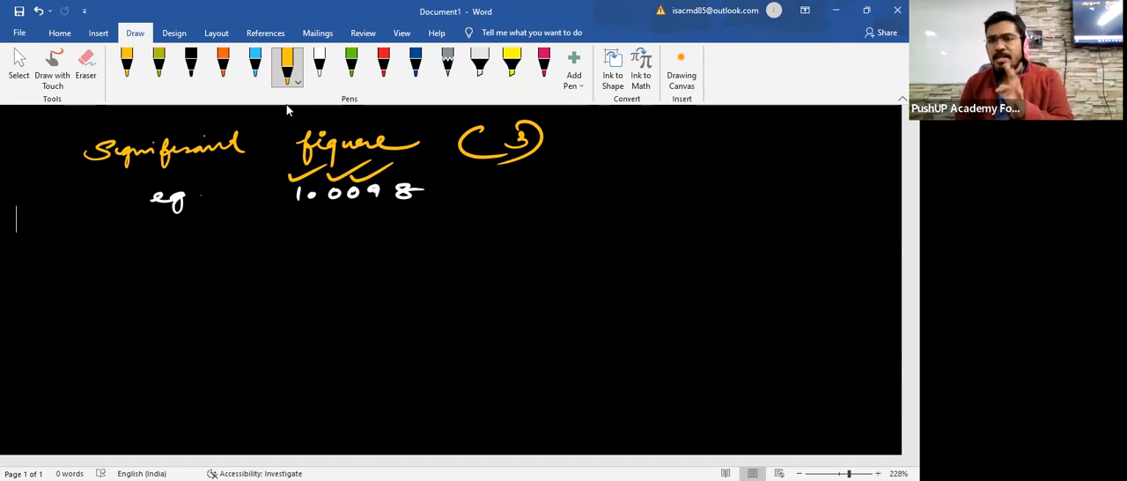
drag(361, 189, 378, 185)
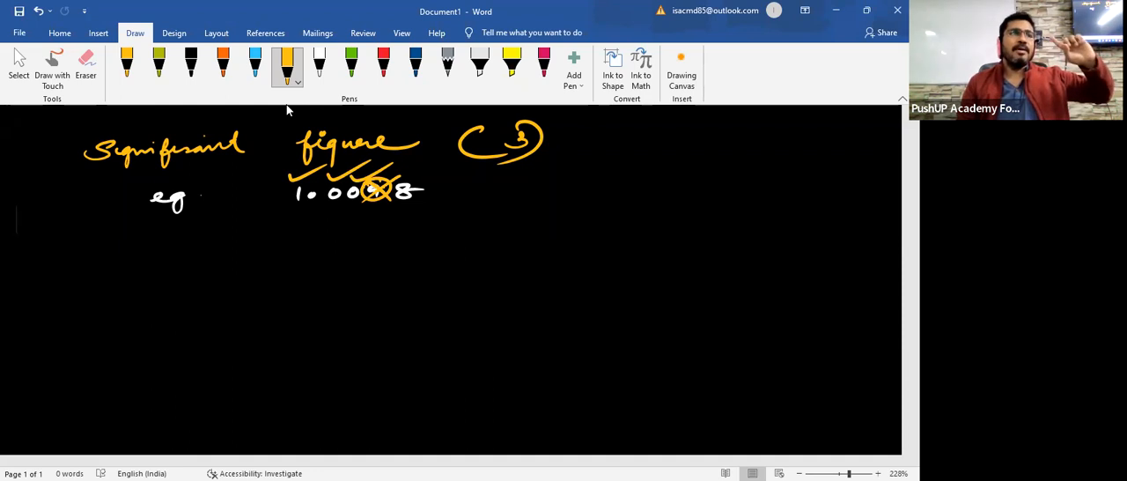
drag(352, 198, 351, 216)
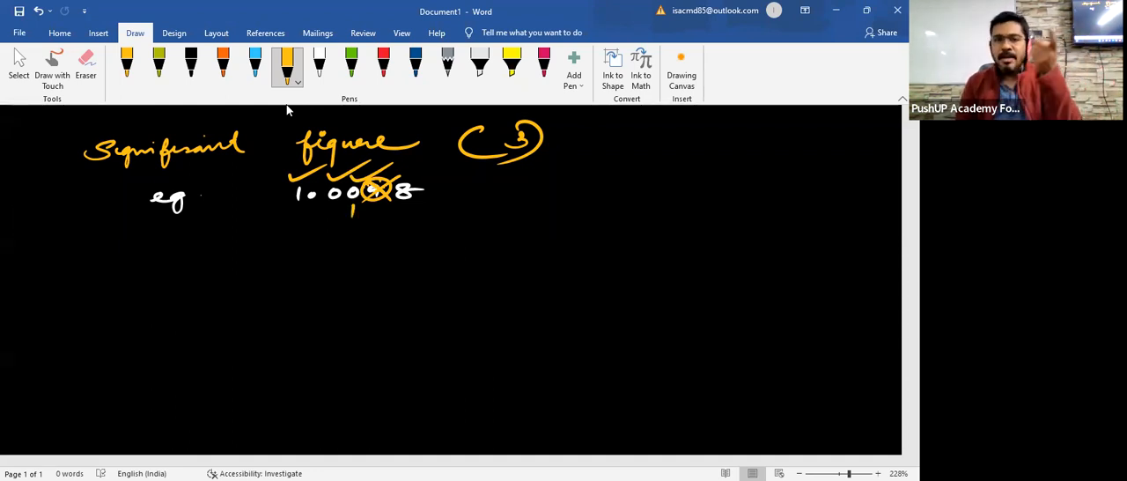
drag(280, 225, 420, 222)
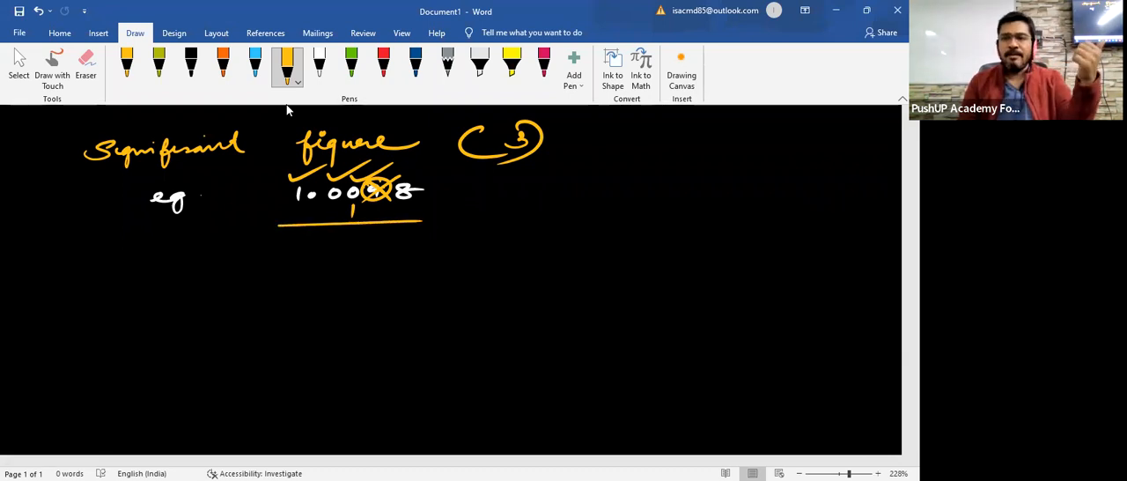
drag(295, 245, 339, 239)
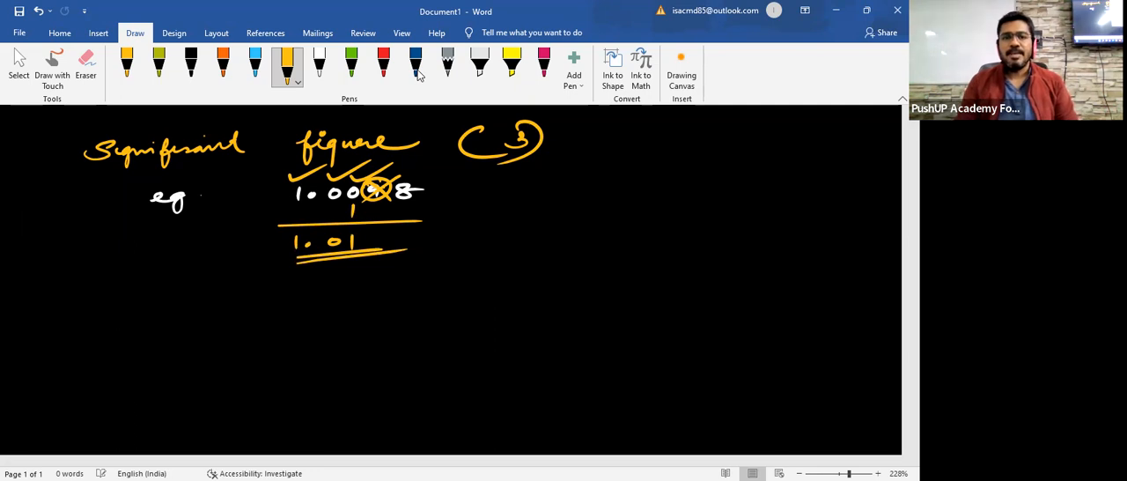
mouse_move(524, 106)
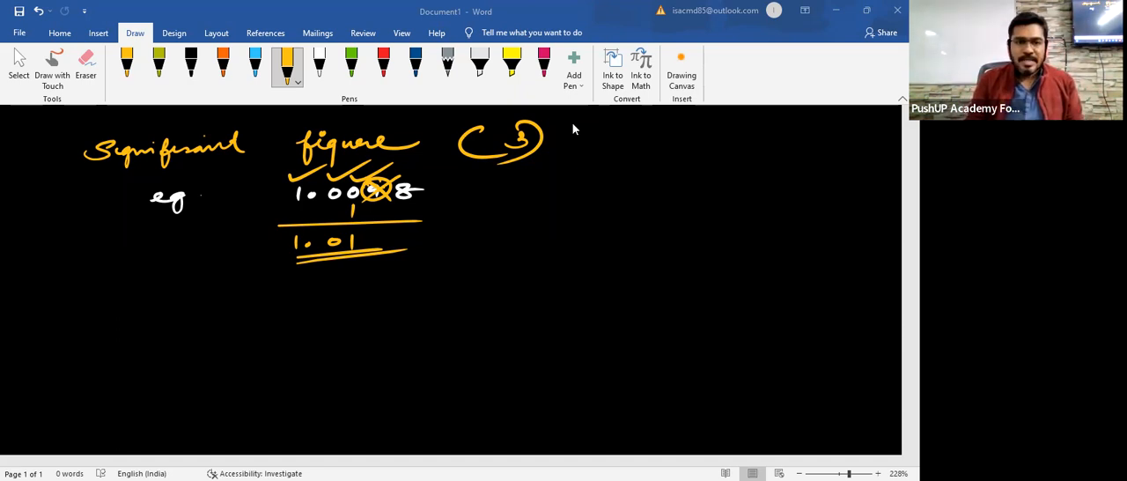
Draw an orange arrow to a rewritten 1.0098 and mark its digits in white
drag(467, 194, 520, 220)
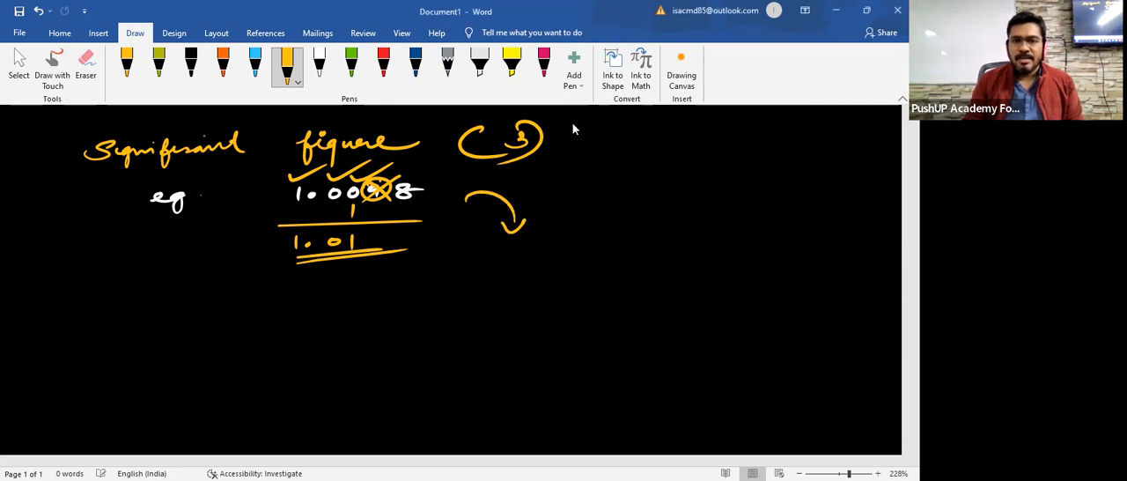
drag(502, 259, 568, 263)
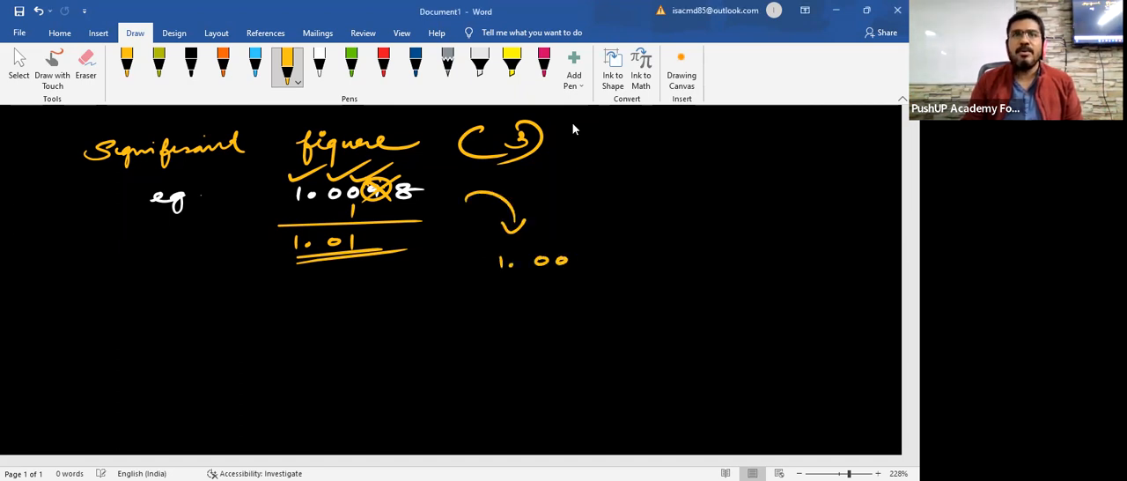
drag(576, 255, 656, 255)
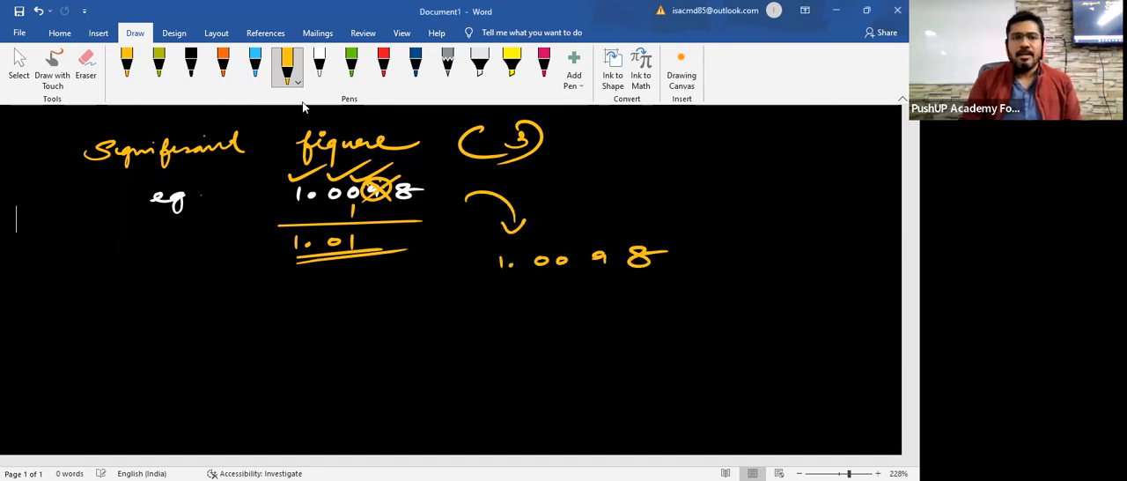
click(318, 63)
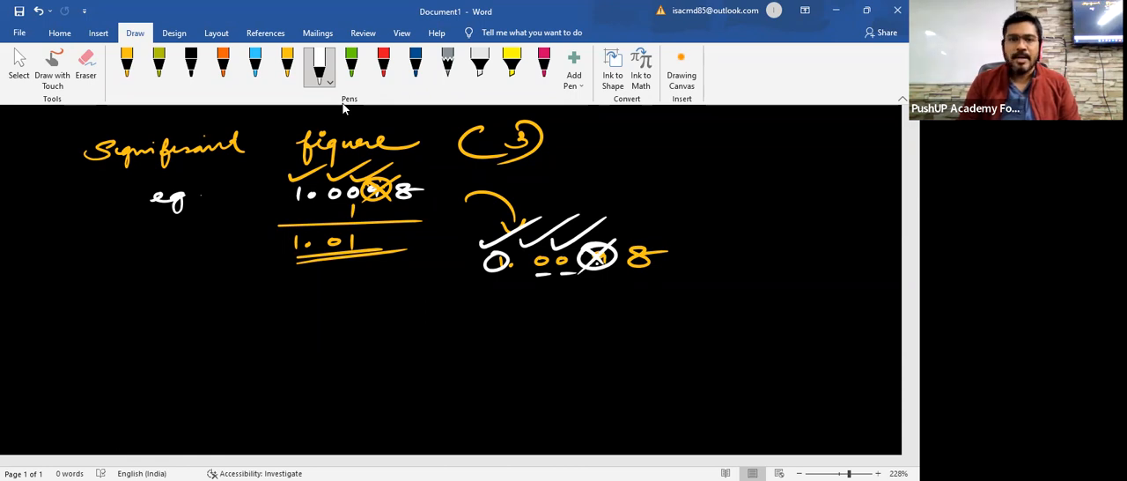
click(286, 63)
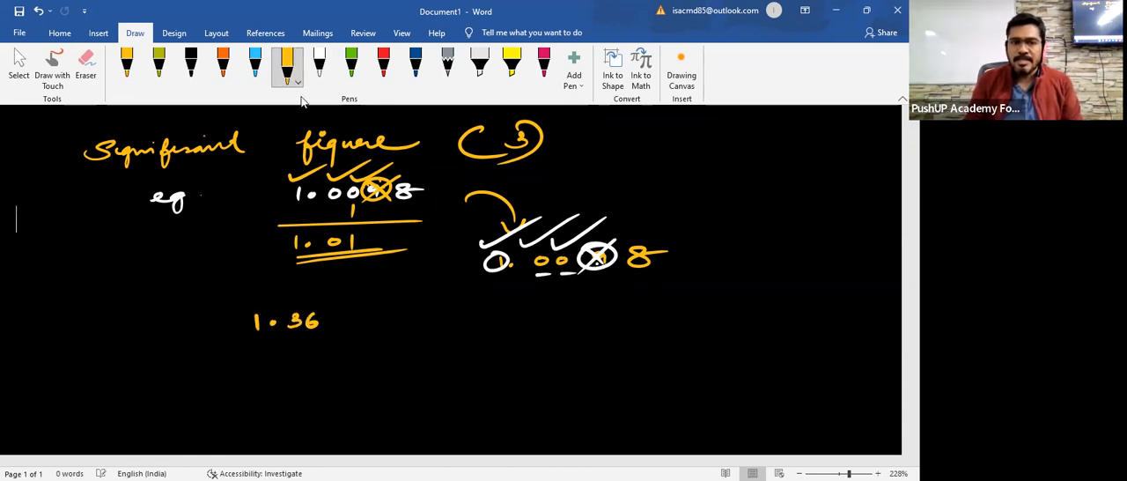
Write 1.360 labelled 4 sig fig under the examples, scroll down, and pick the blue pen
drag(330, 317, 344, 317)
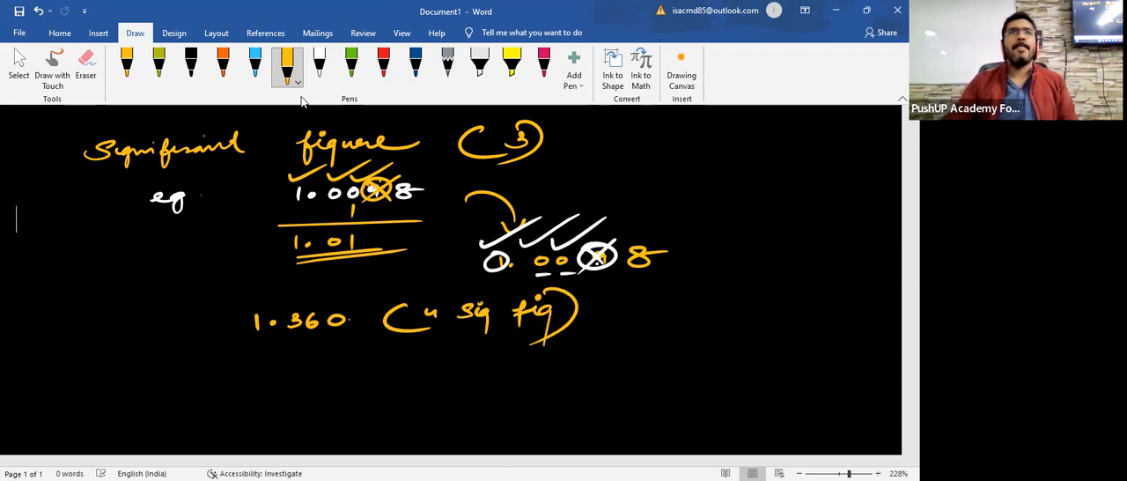
scroll(down, 3)
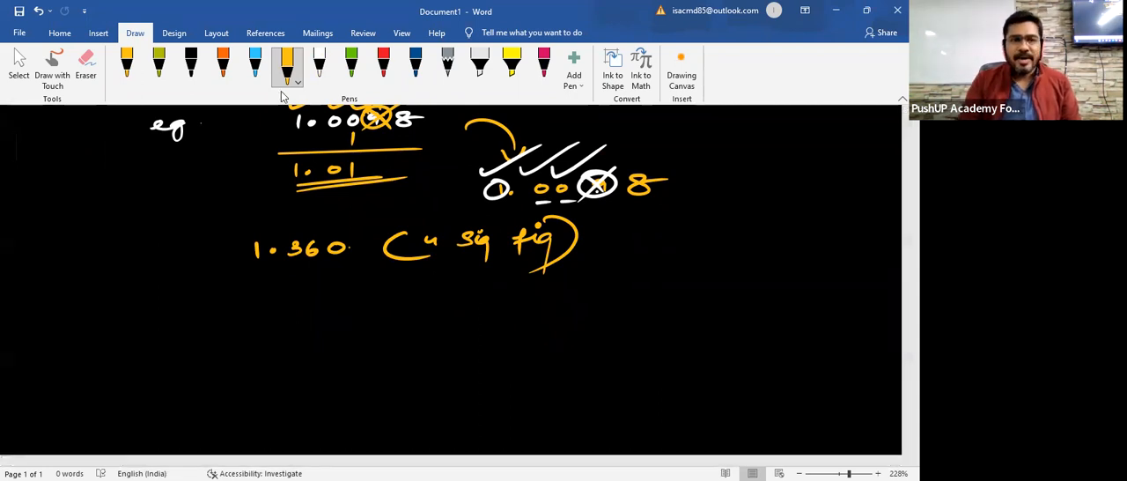
click(255, 64)
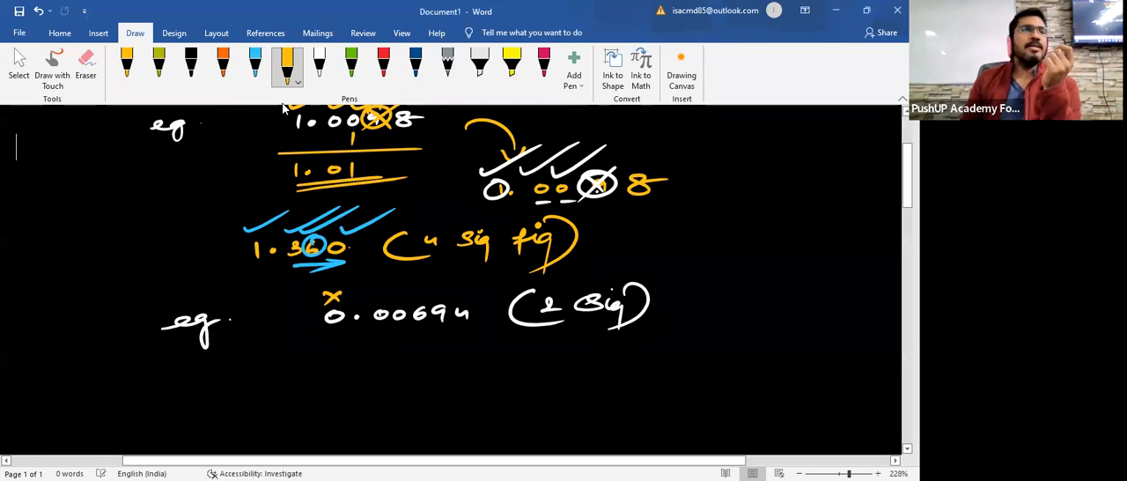
Mark the zeros and digits of 0.00694, then write 0.0069 double-underlined below
drag(370, 306, 388, 293)
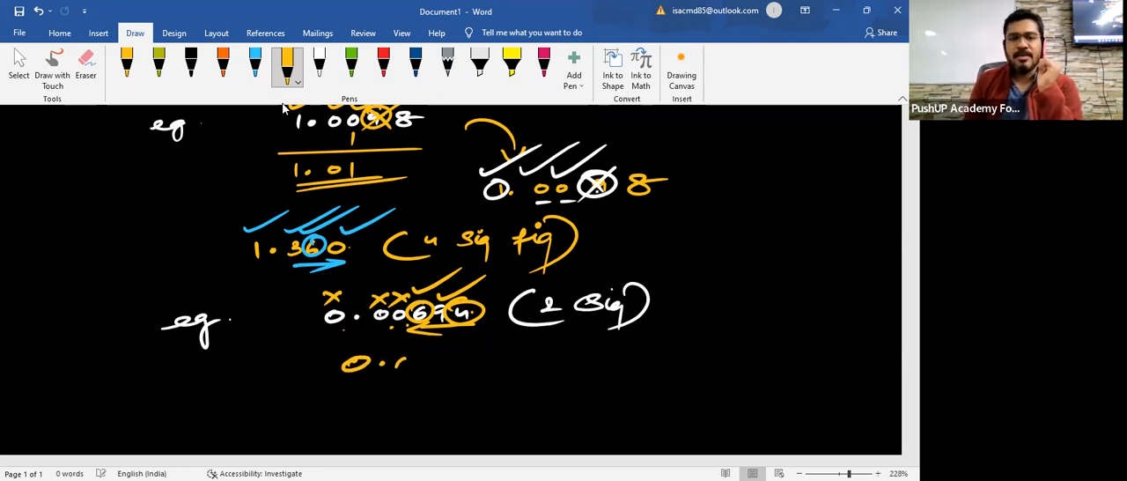
drag(343, 361, 489, 366)
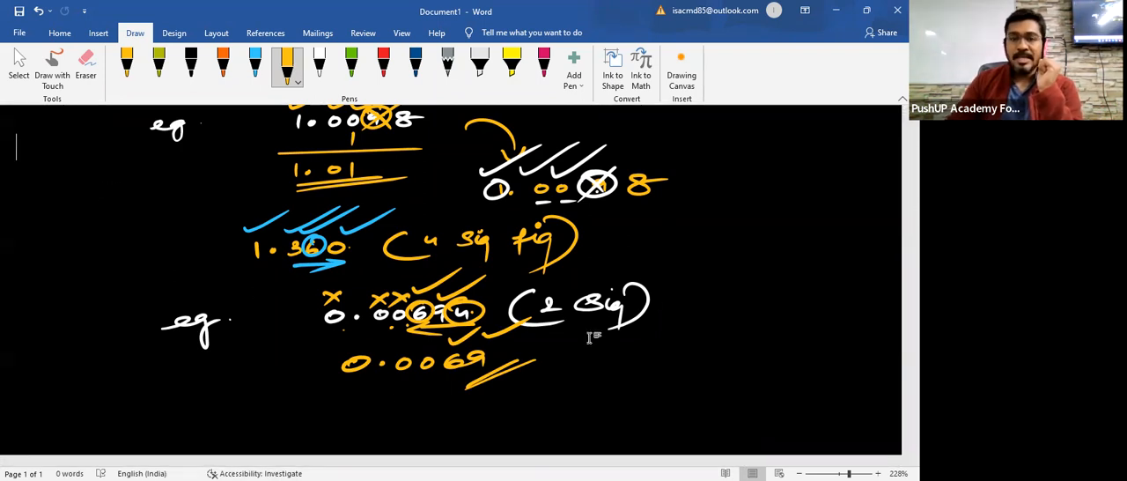
Circle the green 'eg' and write 0.04032 with a circled 3 in blue ink
scroll(down, 3)
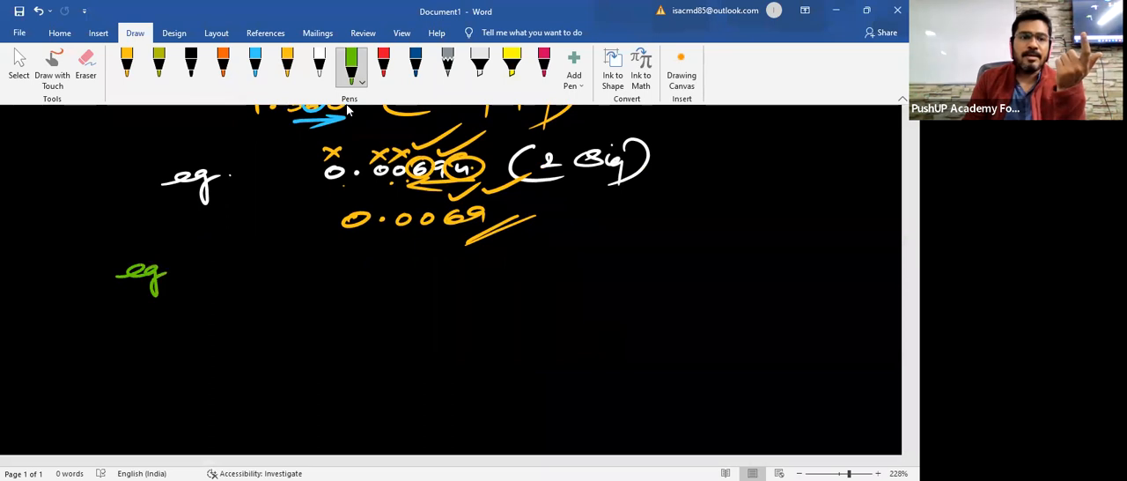
drag(167, 264, 154, 308)
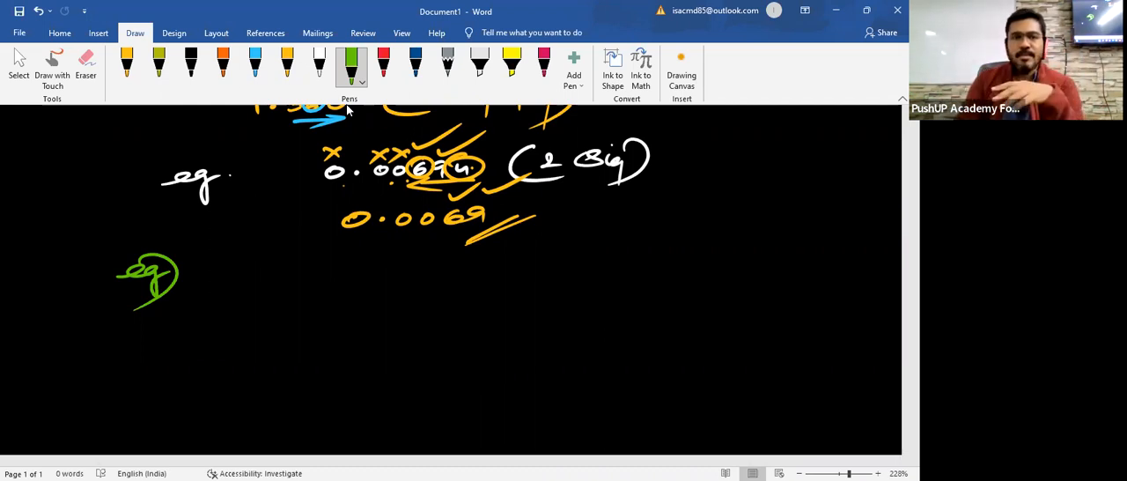
click(255, 66)
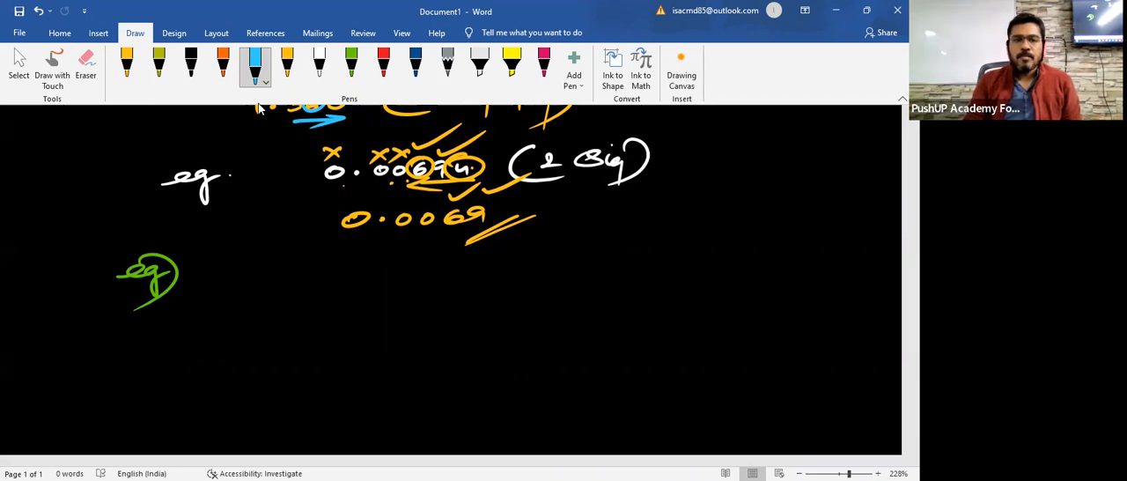
drag(273, 269, 352, 268)
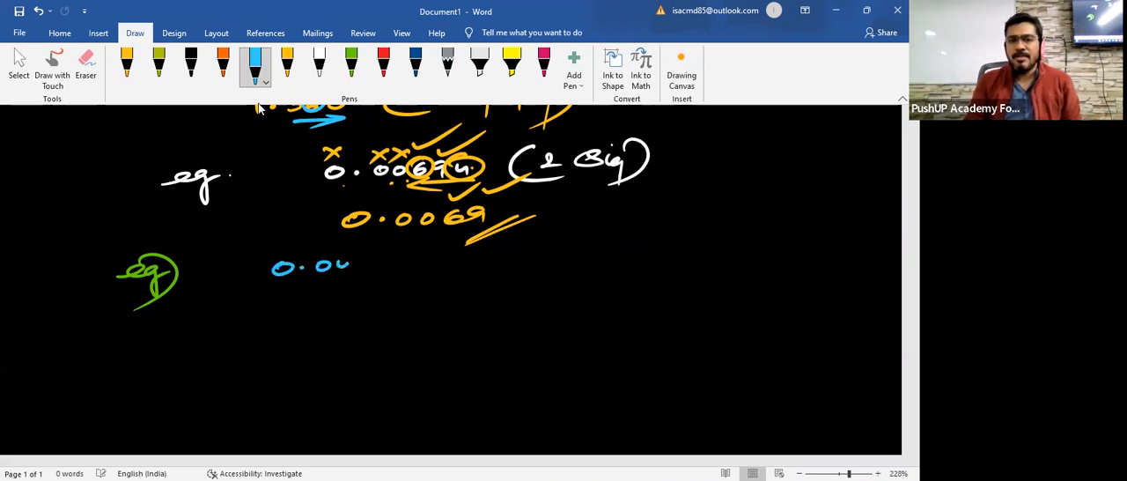
drag(348, 264, 423, 269)
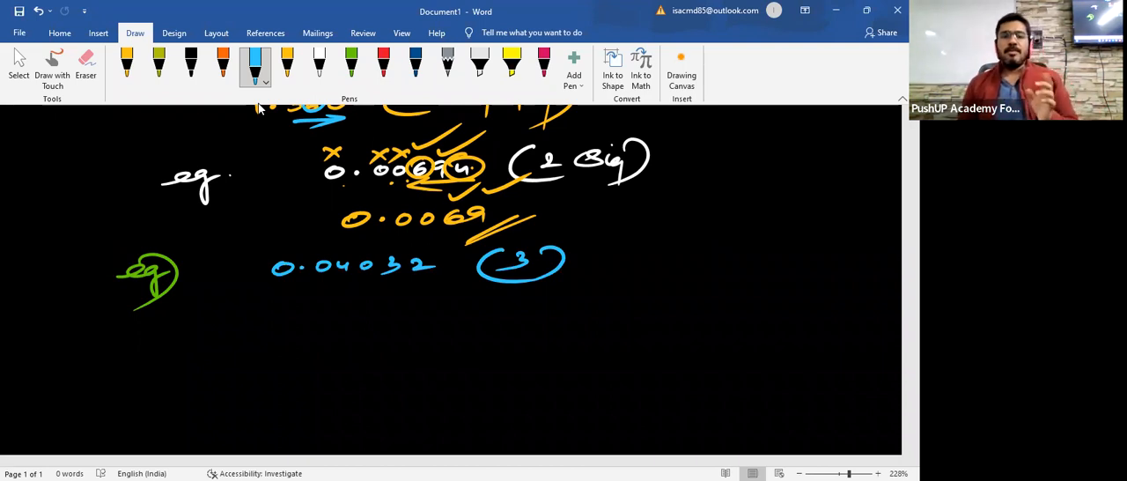
mouse_move(465, 100)
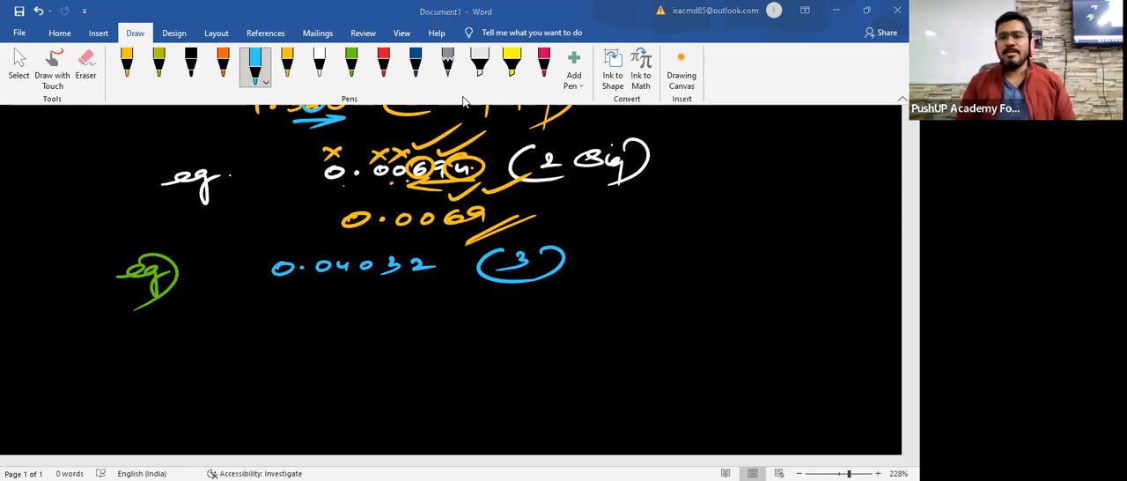
mouse_move(563, 128)
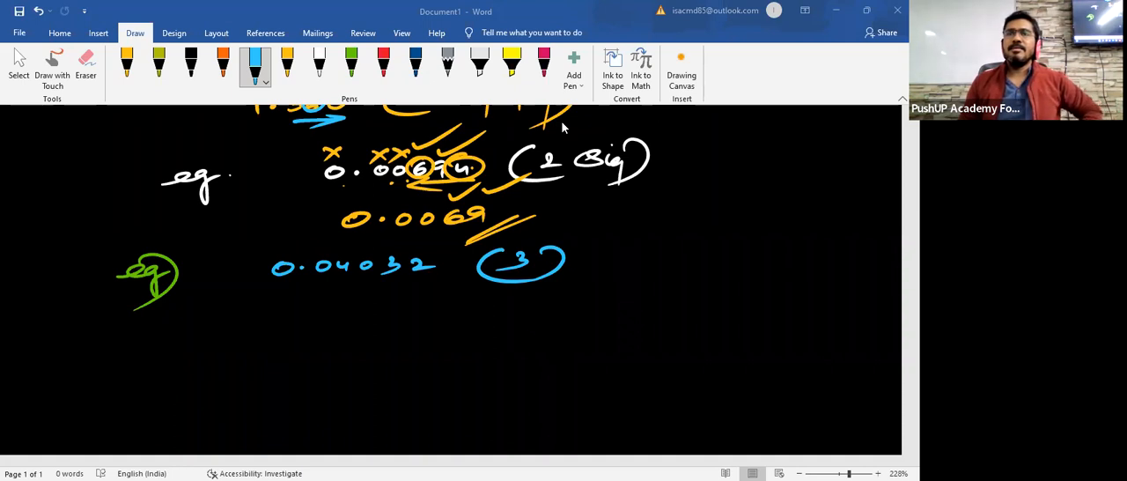
mouse_move(327, 64)
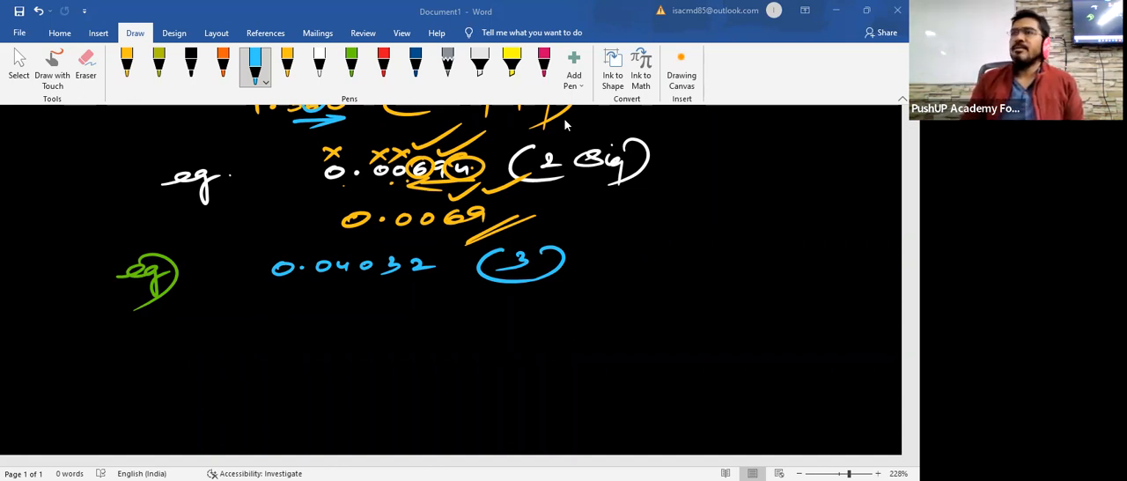
Mark 0.04032 in green, write 0.0403 double-underlined, and circle a new 'eg' label
click(352, 63)
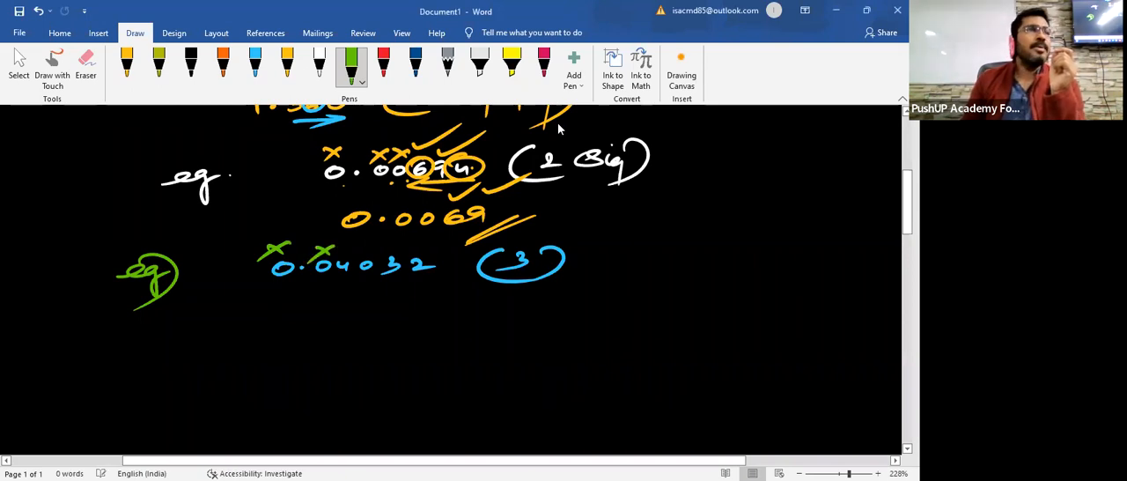
drag(369, 286, 330, 286)
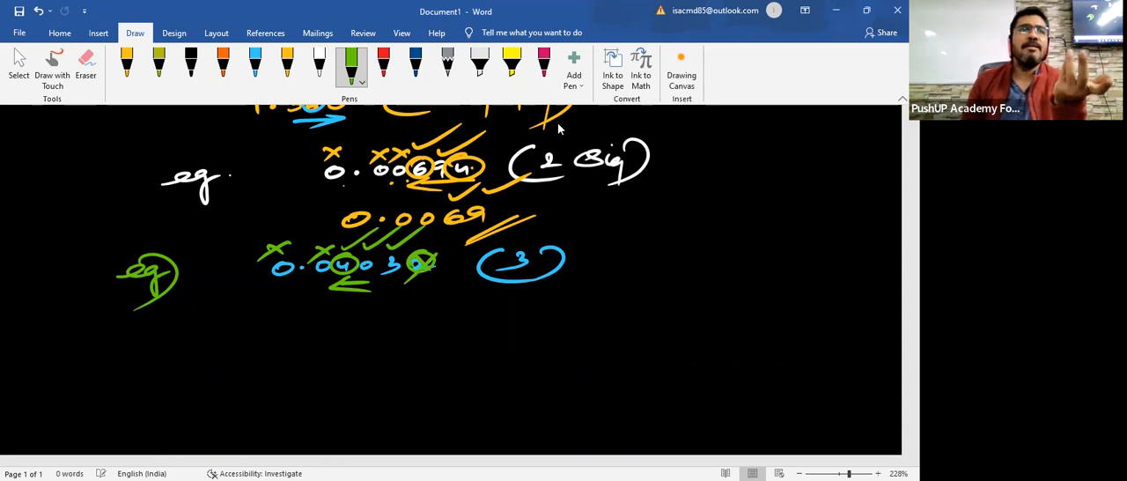
drag(313, 317, 339, 318)
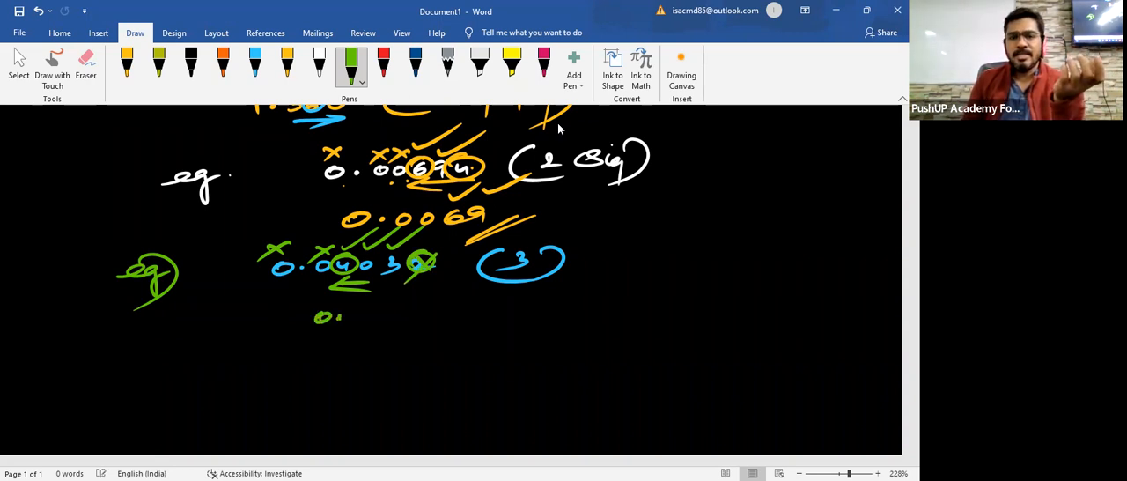
drag(317, 317, 423, 317)
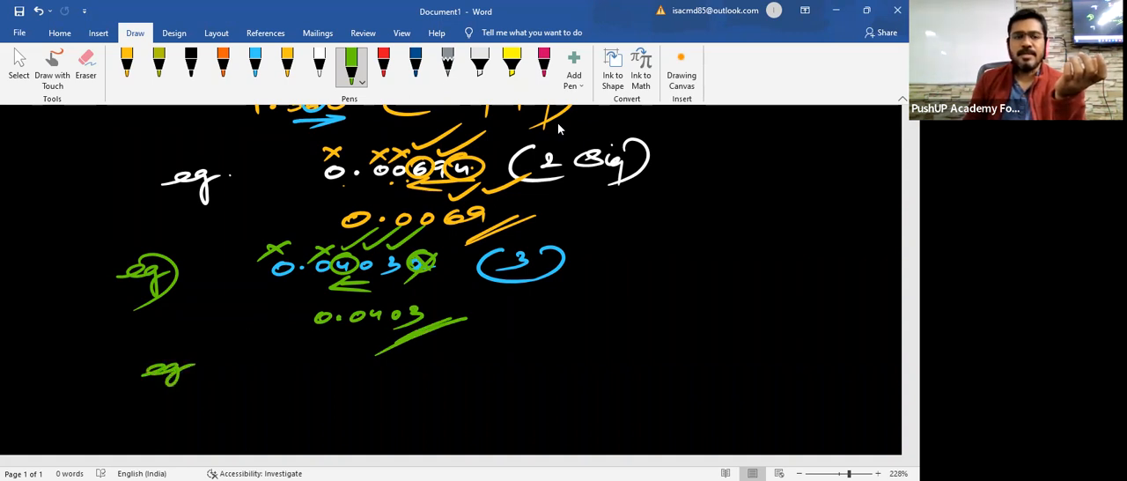
drag(141, 362, 207, 405)
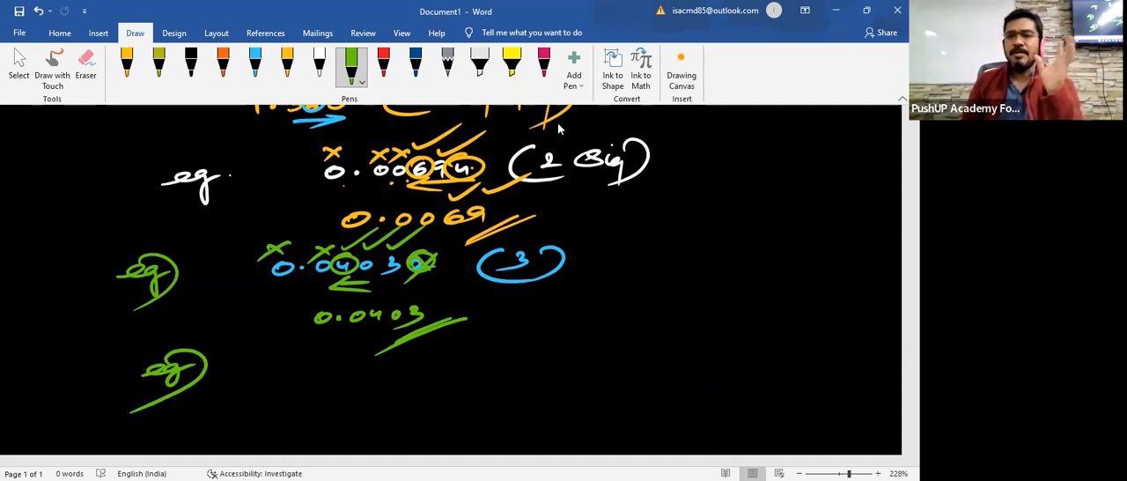
scroll(down, 3)
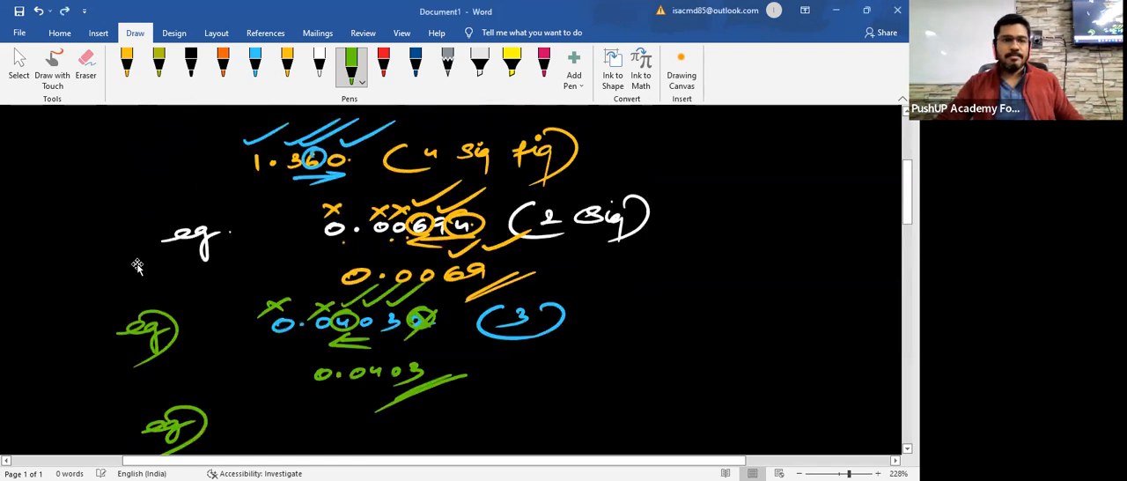
scroll(up, 3)
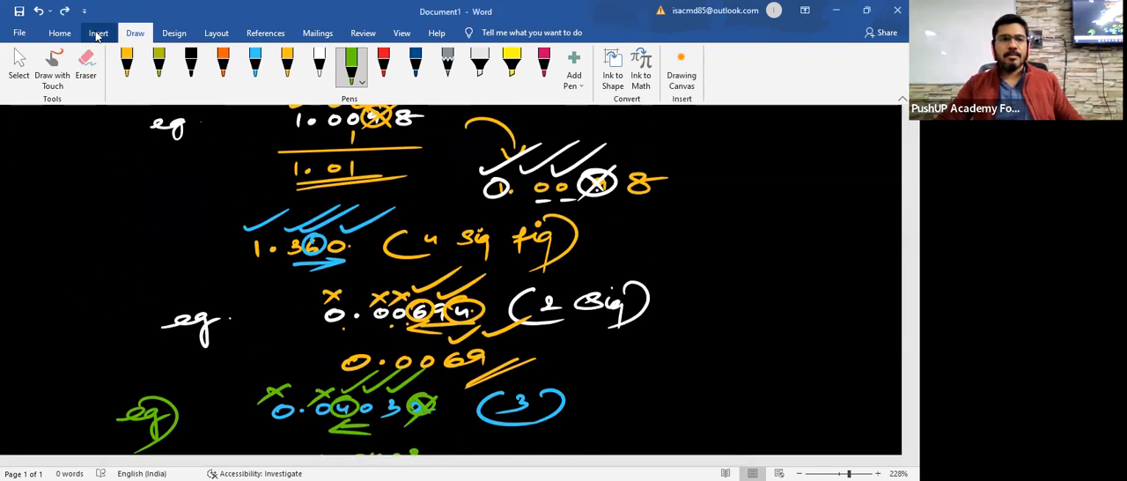
Open the Insert tab and scroll to page 2 for the problem 6 image
click(98, 33)
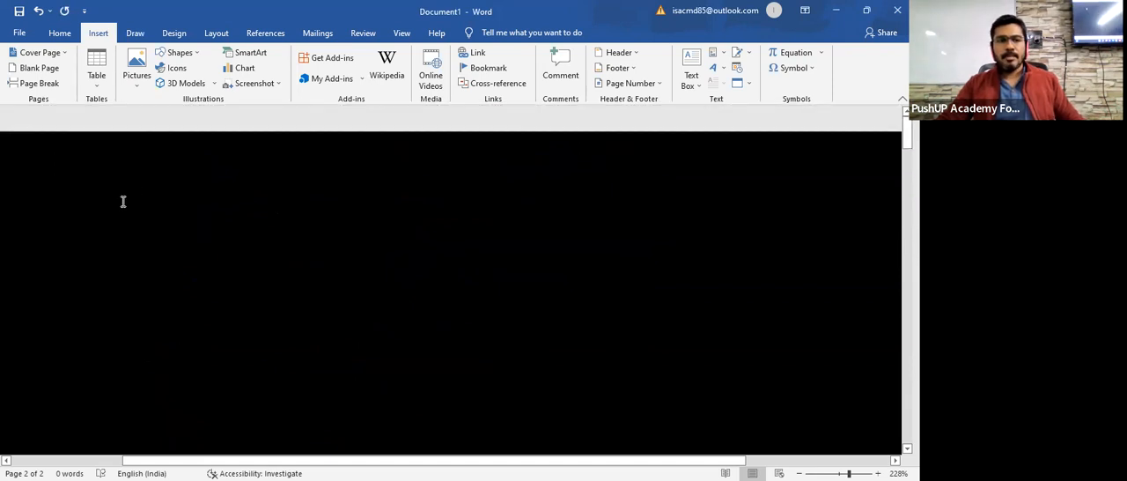
scroll(up, 3)
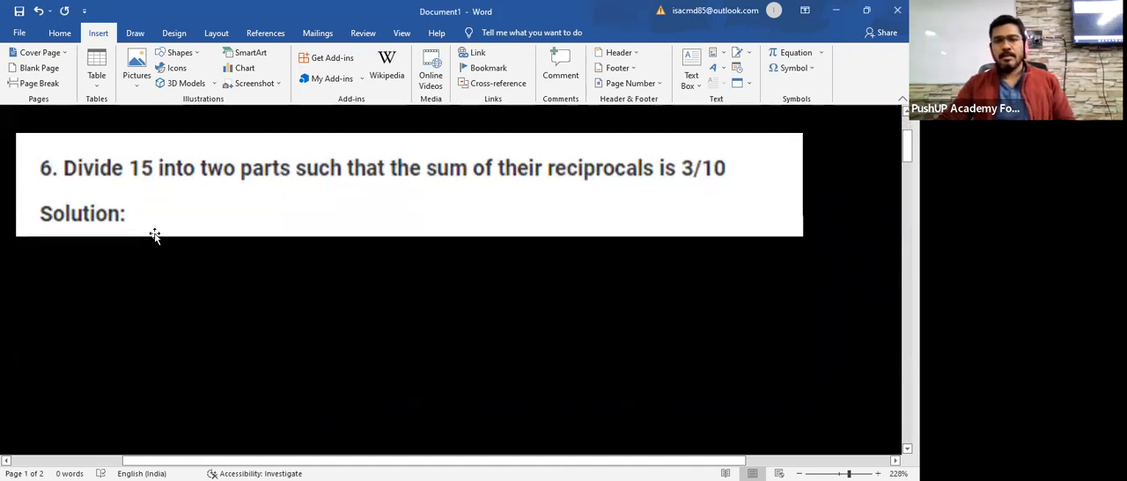